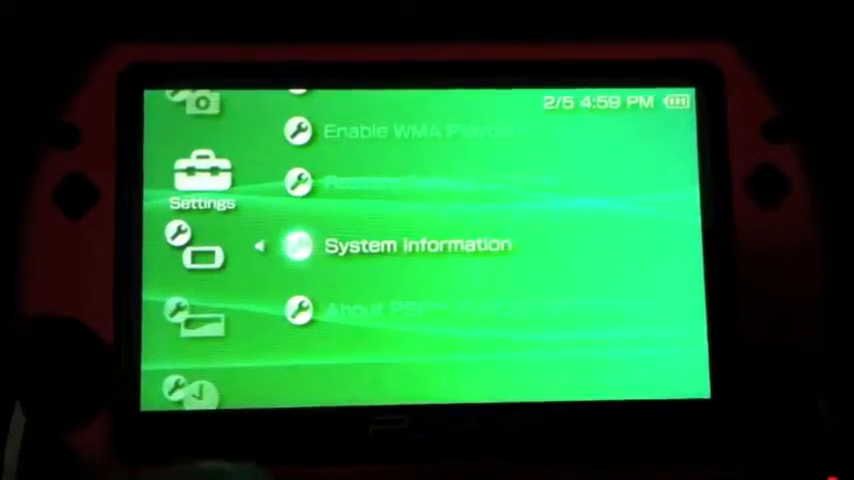
Enter the Memory Stick game list and scroll down to the UO gpSP kai 3.2 emulator entry
click(416, 244)
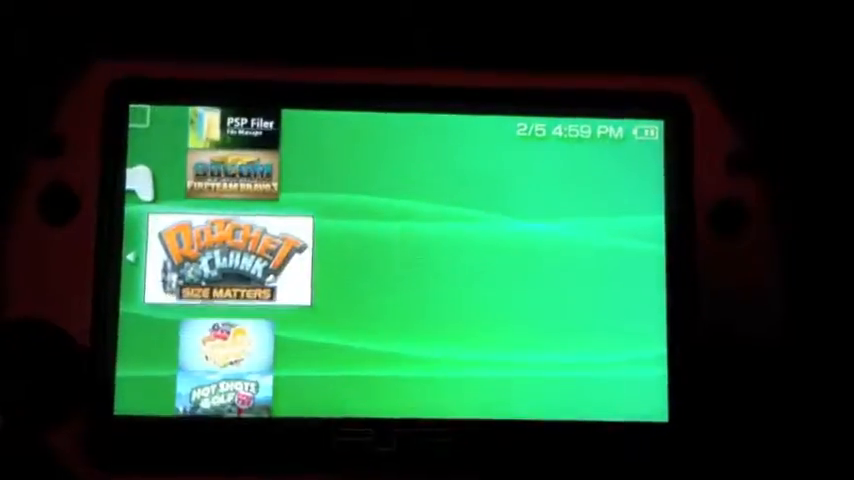
scroll(down, 3)
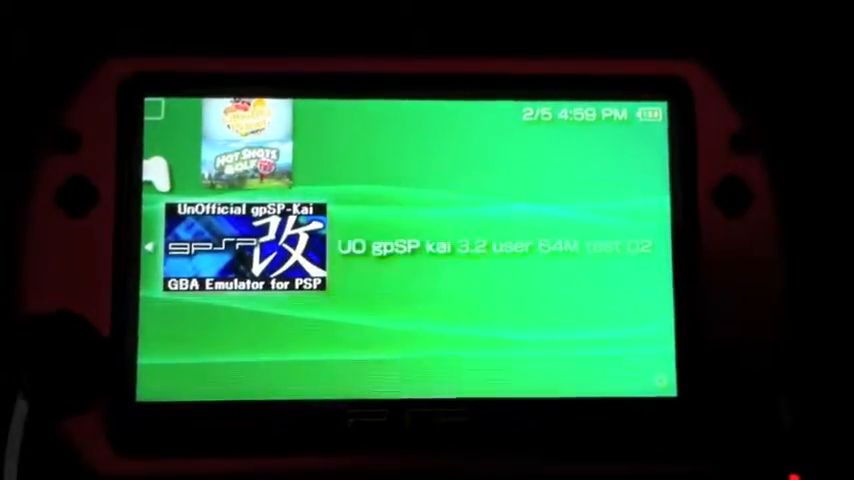